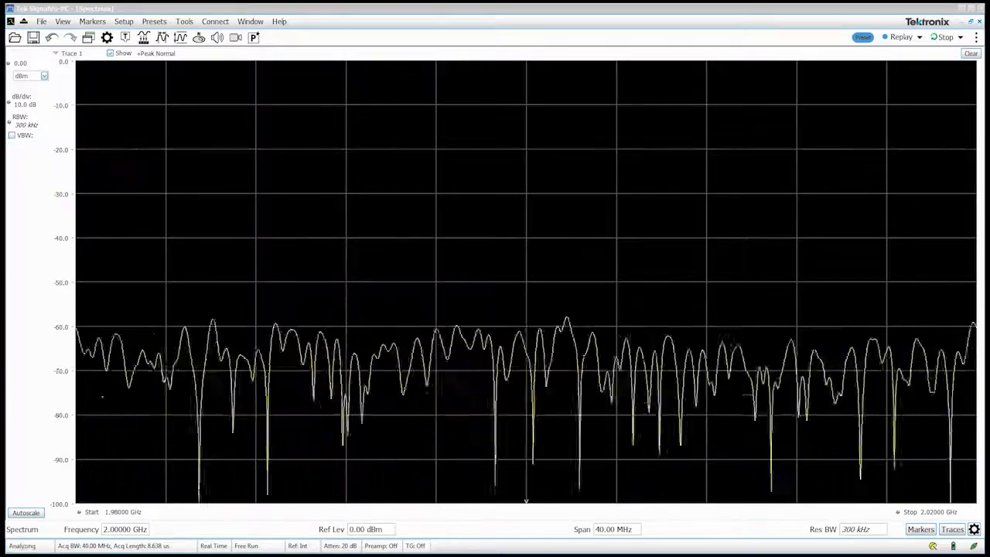
Set the spectrum to Max Span so it runs from 9 kHz to 7.5 GHz.
left_click(105, 38)
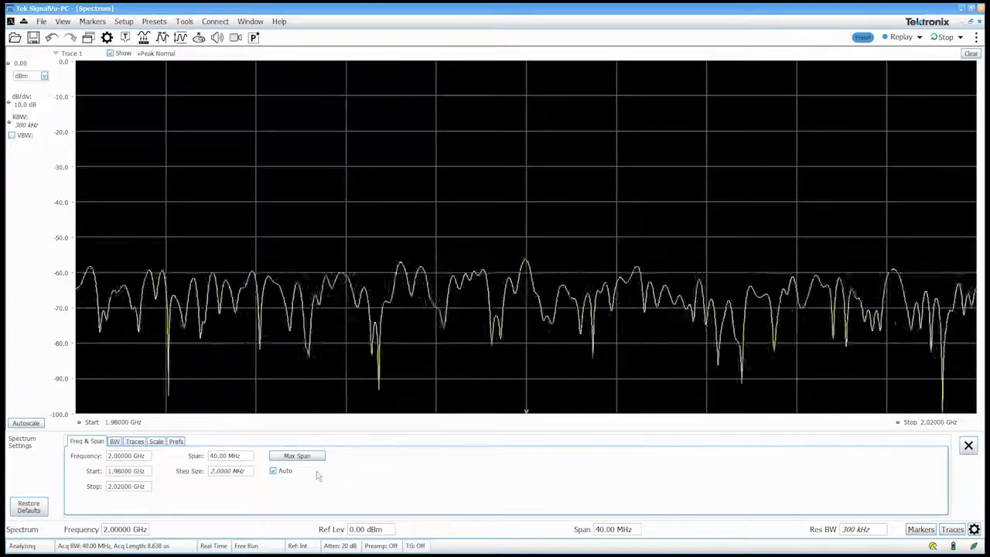
left_click(296, 455)
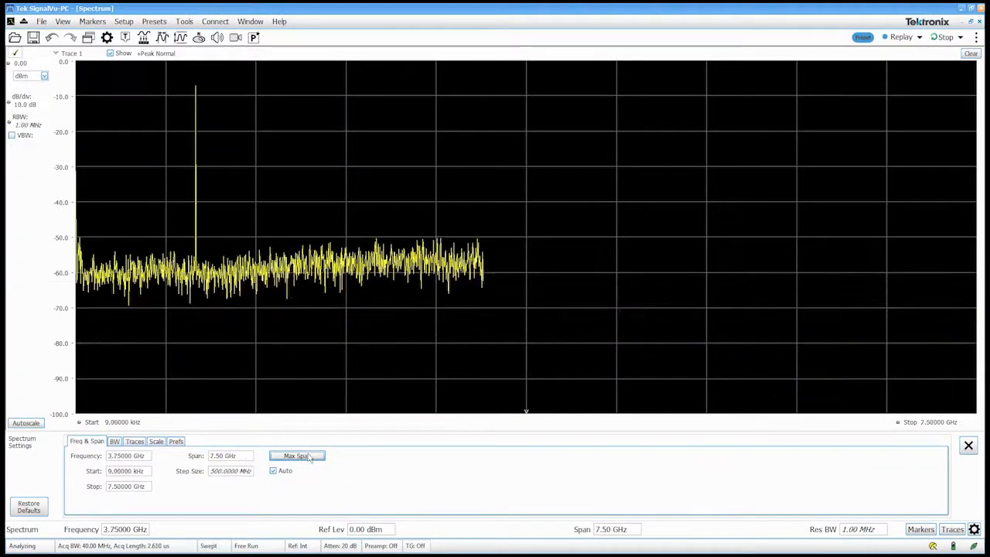
left_click(297, 454)
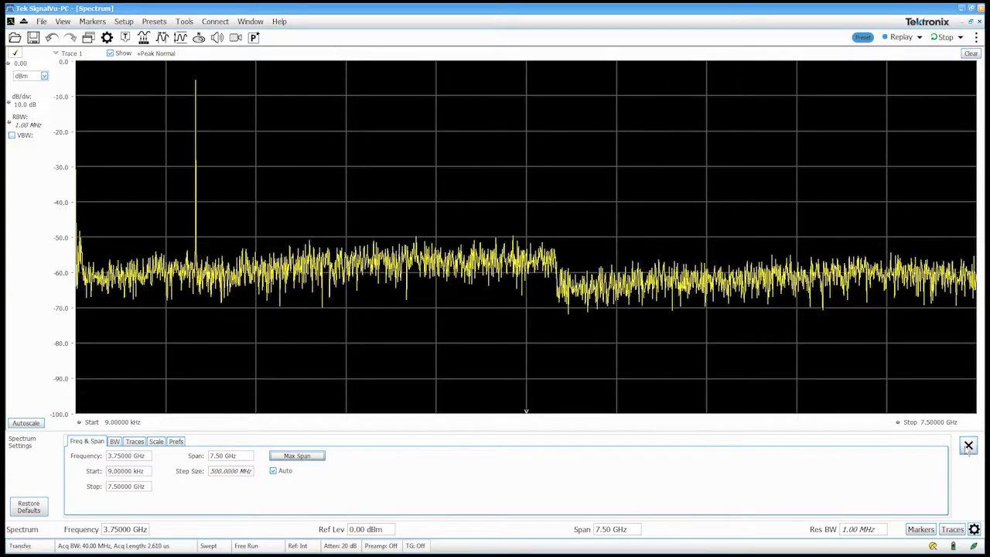
left_click(965, 446)
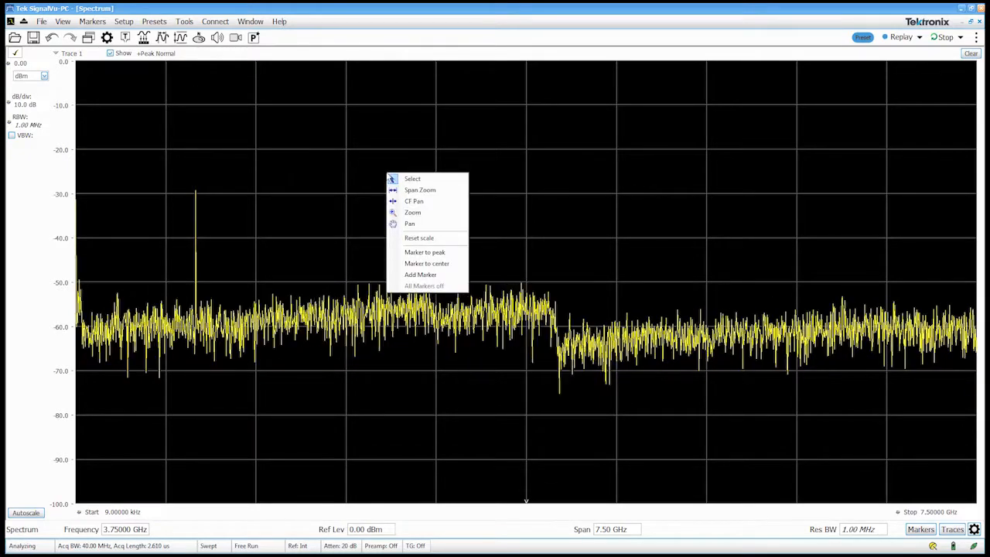
mouse_move(424, 253)
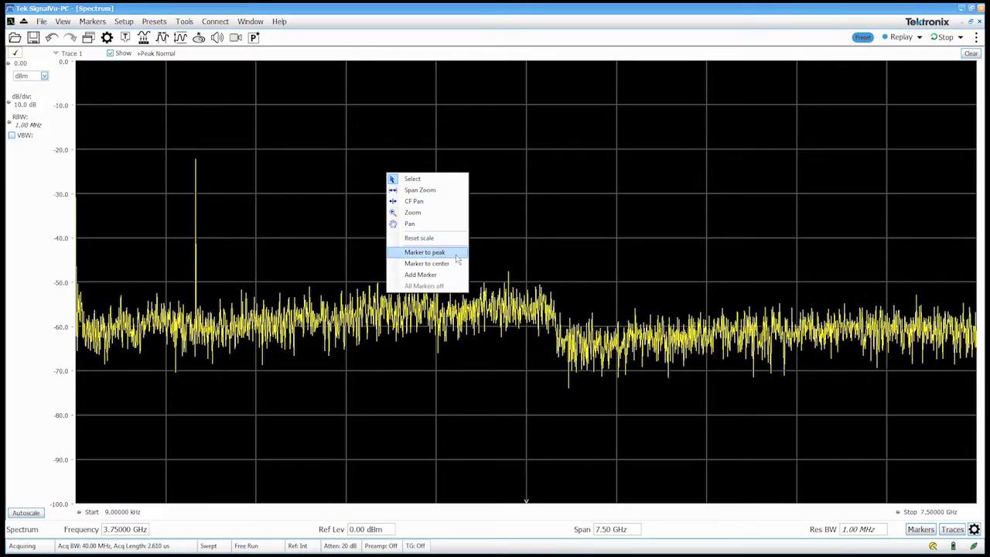
Put a marker on the 1 GHz peak, centre at 1 GHz and set Res BW to 1 kHz.
left_click(424, 250)
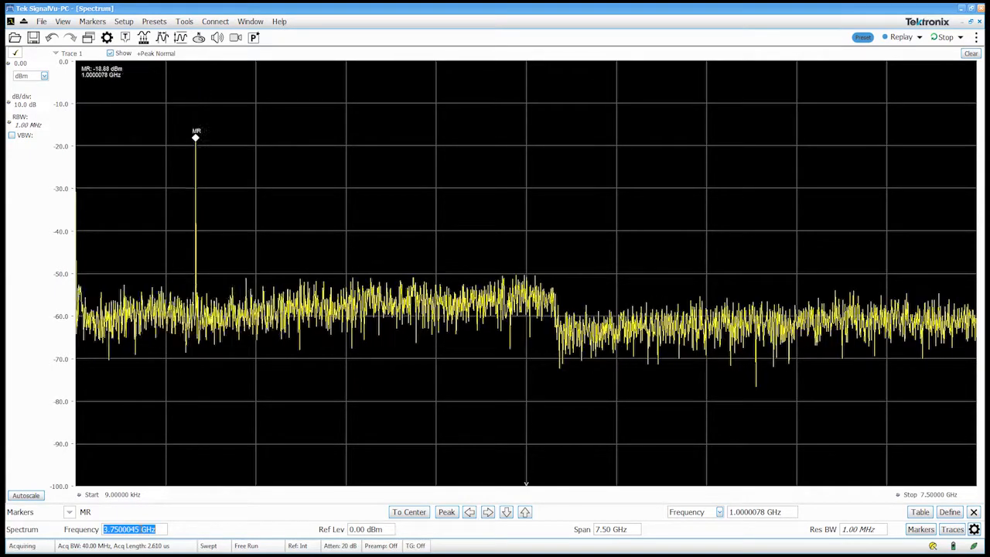
type("1 GHz")
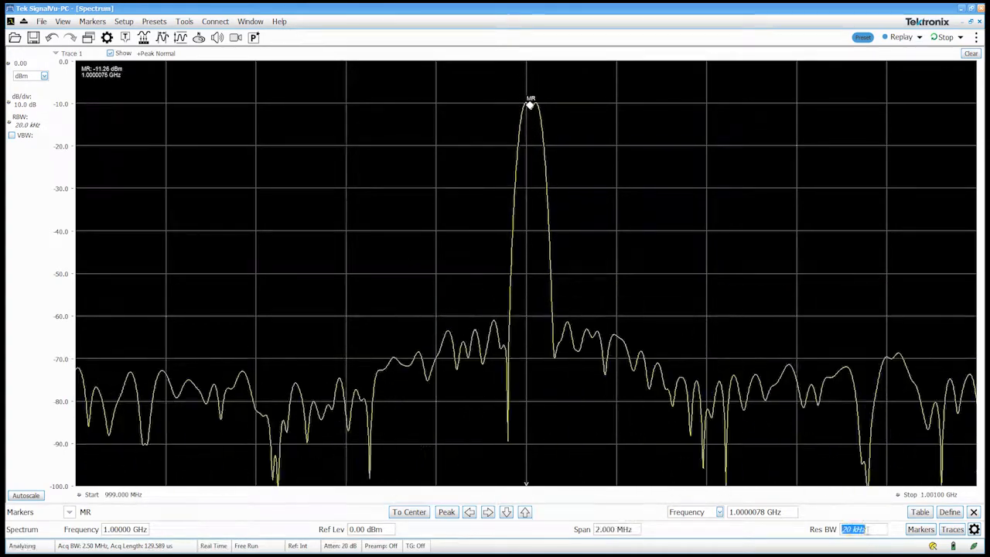
type("1 kHz")
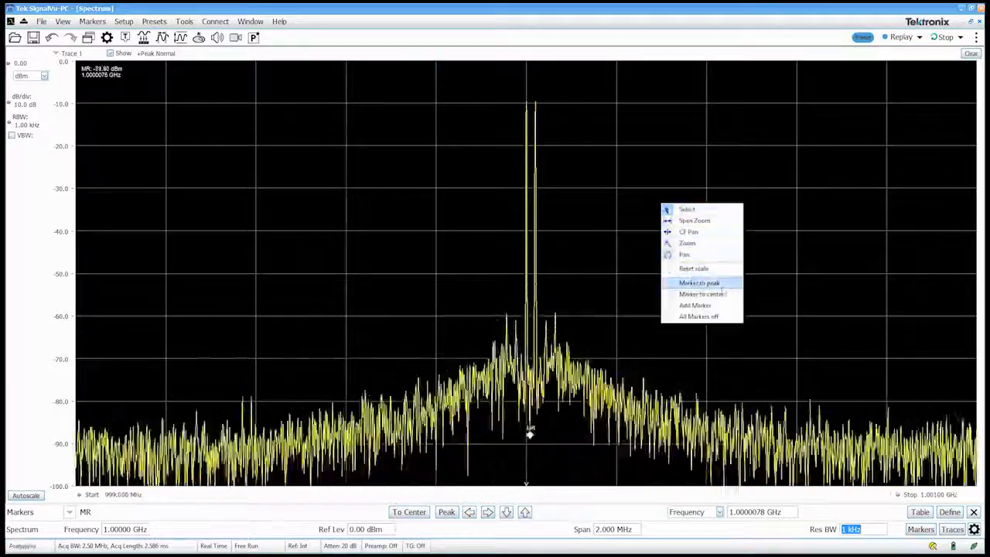
Move the marker onto the tallest spike of the 1 GHz signal, twice.
left_click(697, 282)
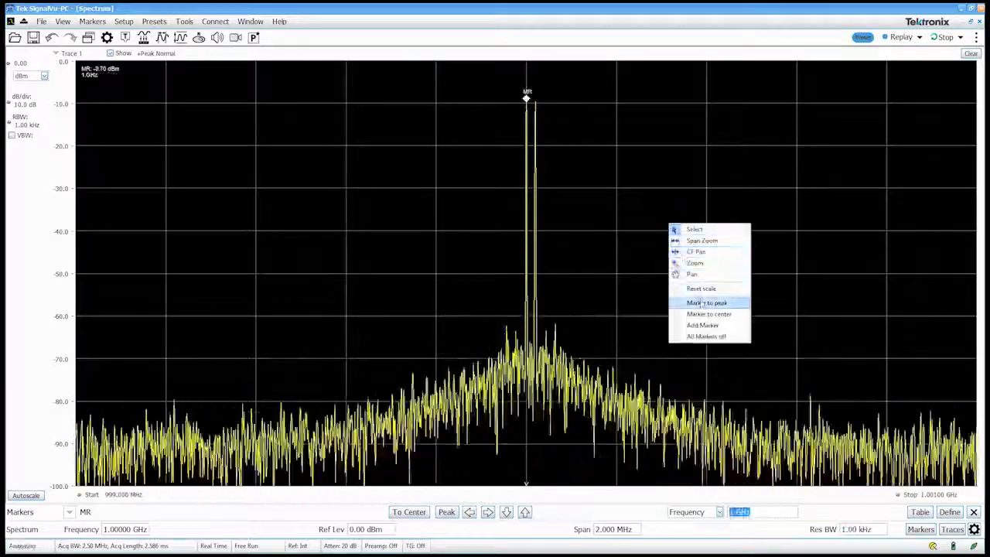
left_click(702, 312)
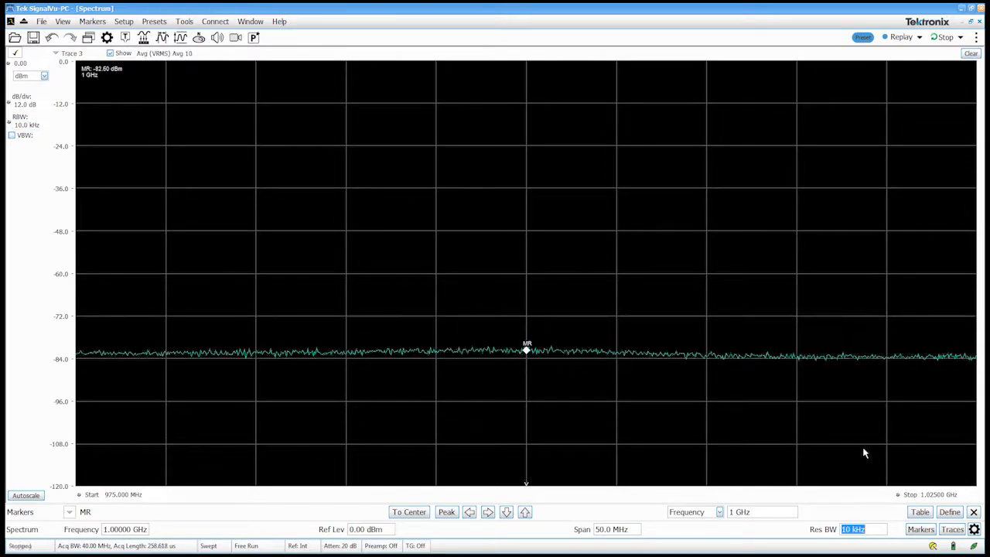
Set the resolution bandwidth to 1 kHz on the 50 MHz span around 1 GHz.
type("1kHz")
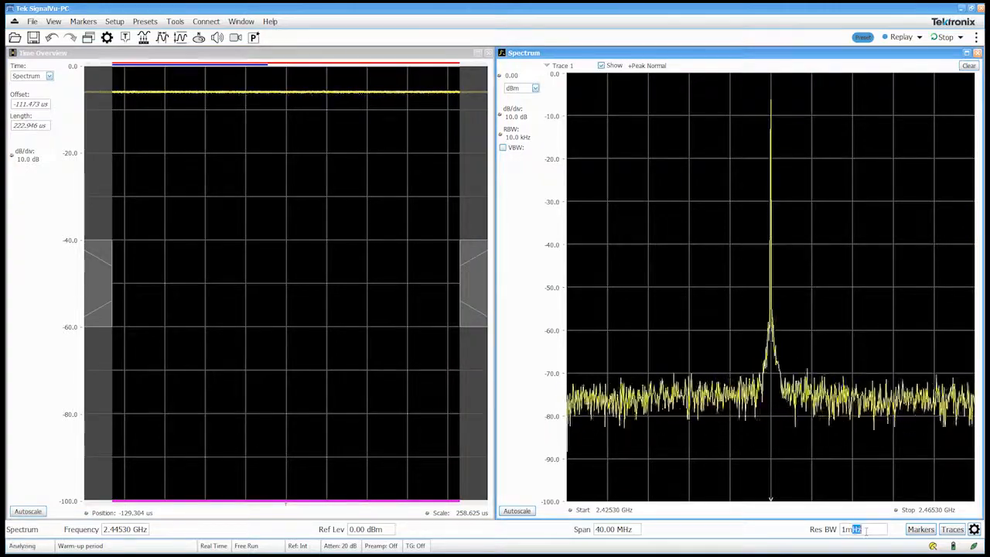
Set the resolution bandwidth to 1 MHz for the 2.4453 GHz signal.
type("1MHz")
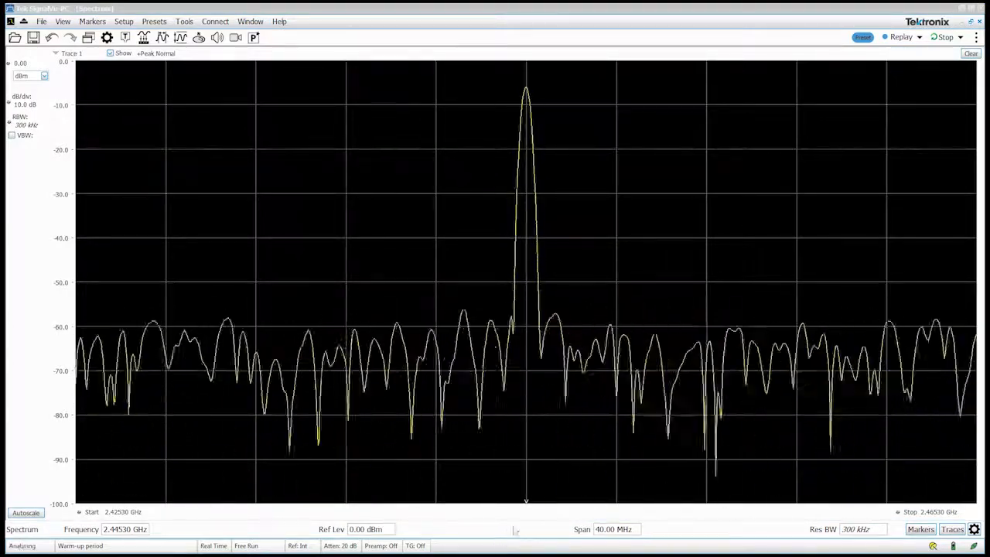
Change the span to 500 MHz, then 2 GHz, then back to 40 MHz.
left_click(620, 529)
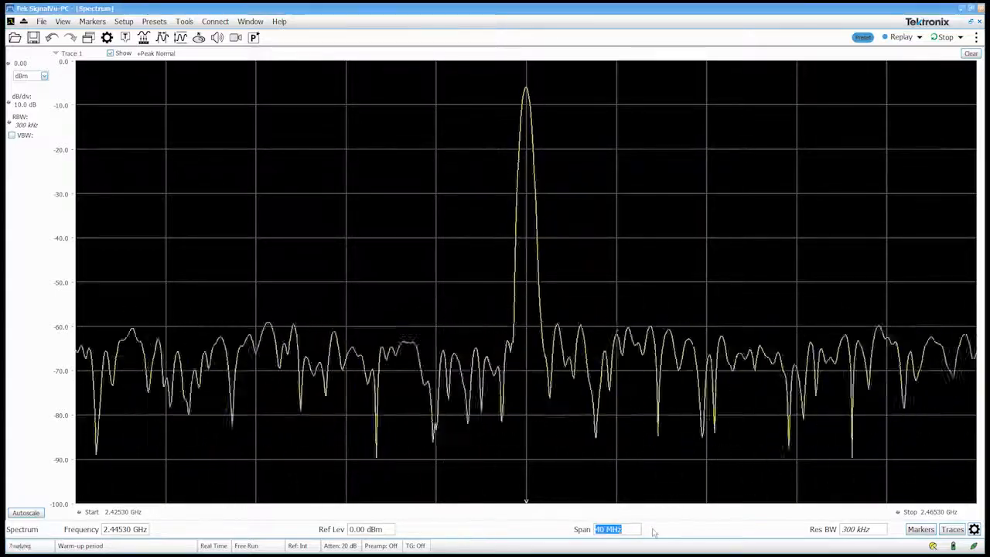
type("500 MHz")
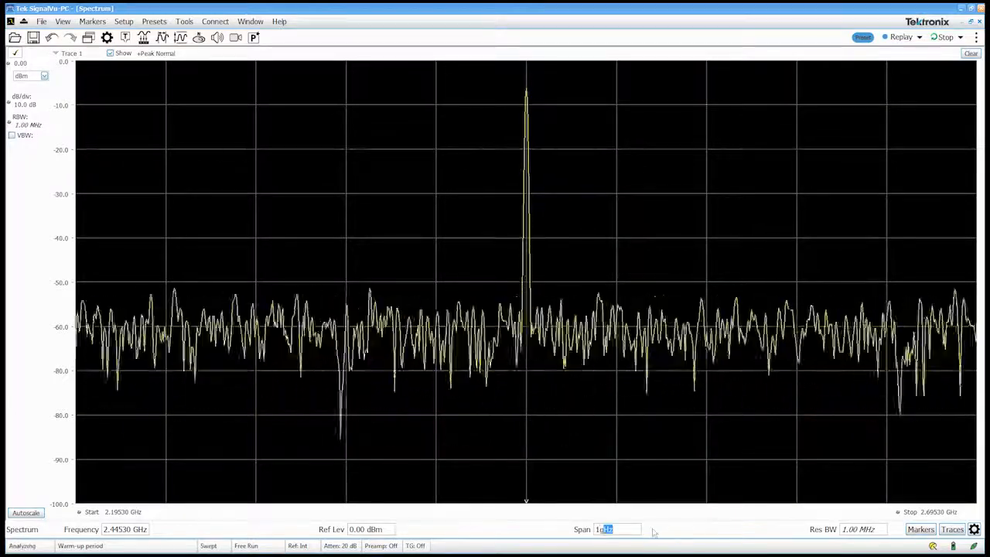
type("2")
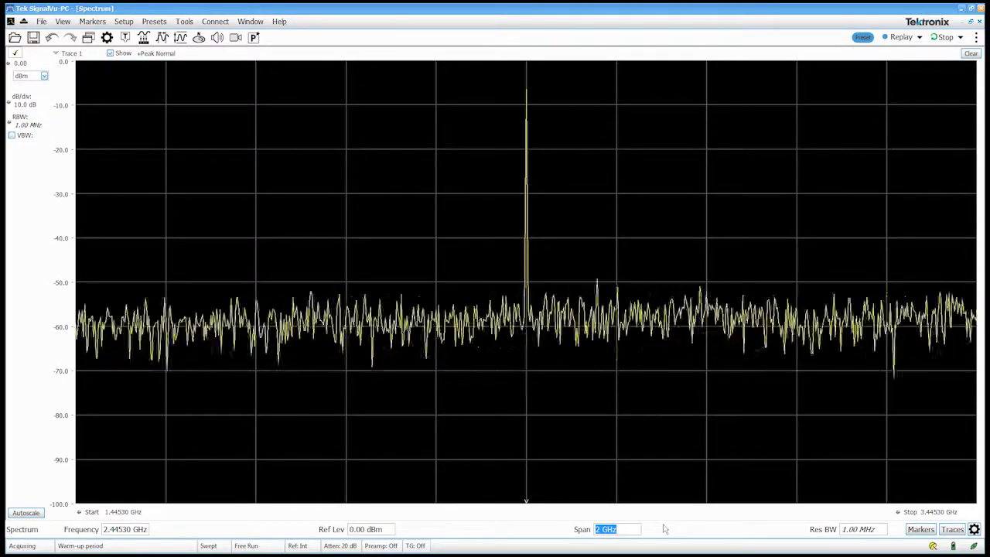
type("40 MHz")
left_click(369, 528)
type("-18")
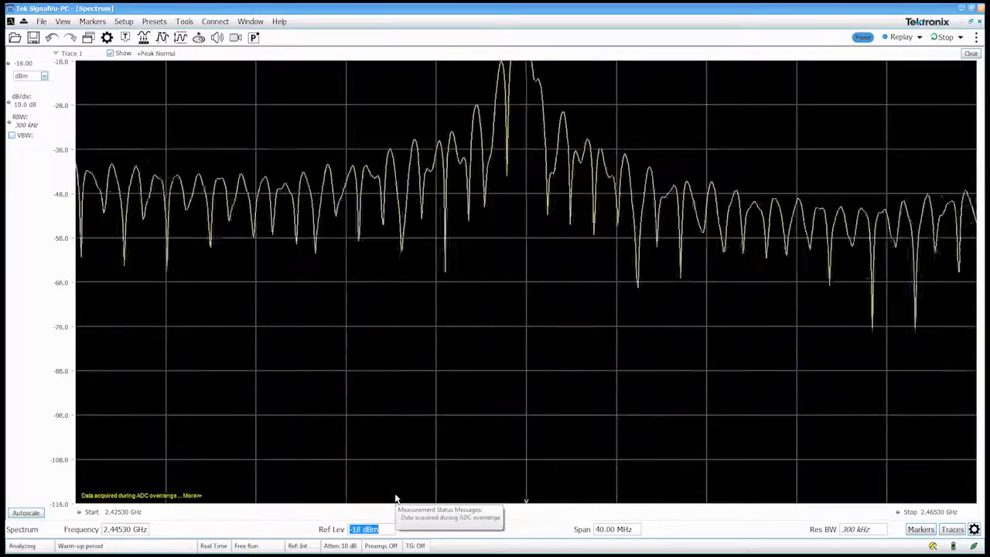
mouse_move(421, 470)
type("30")
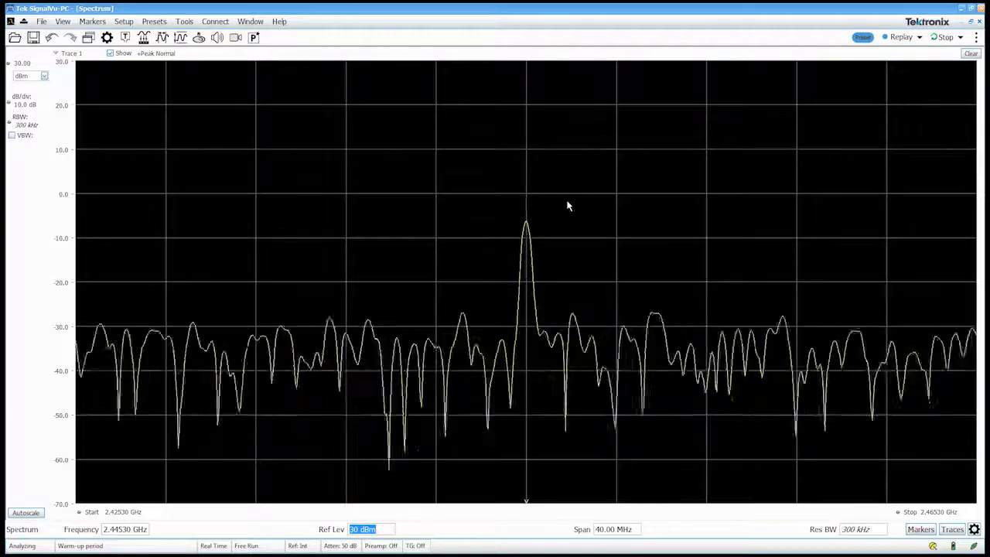
Place a marker on the 2.4453 GHz peak and set the reference level to -3 dBm.
right_click(569, 207)
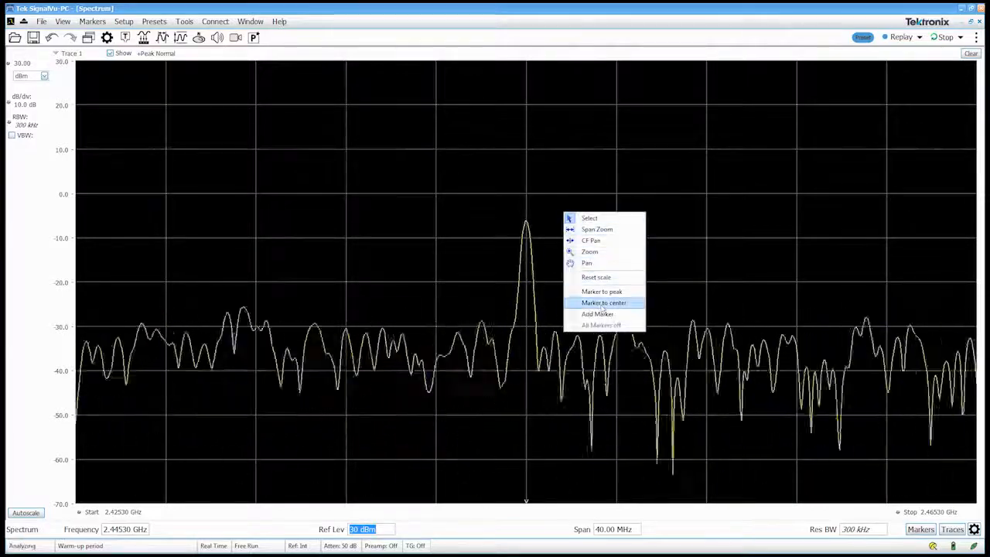
mouse_move(603, 291)
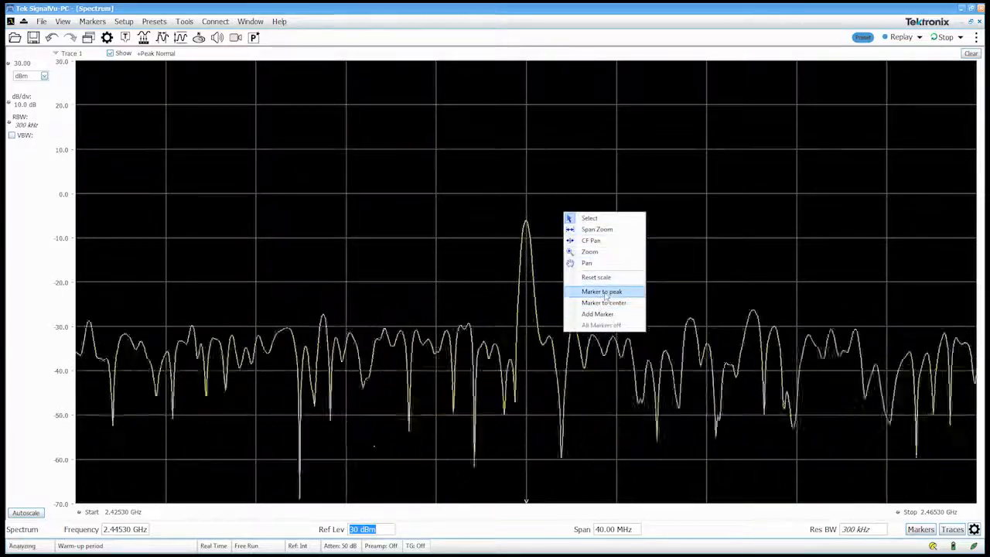
left_click(601, 291)
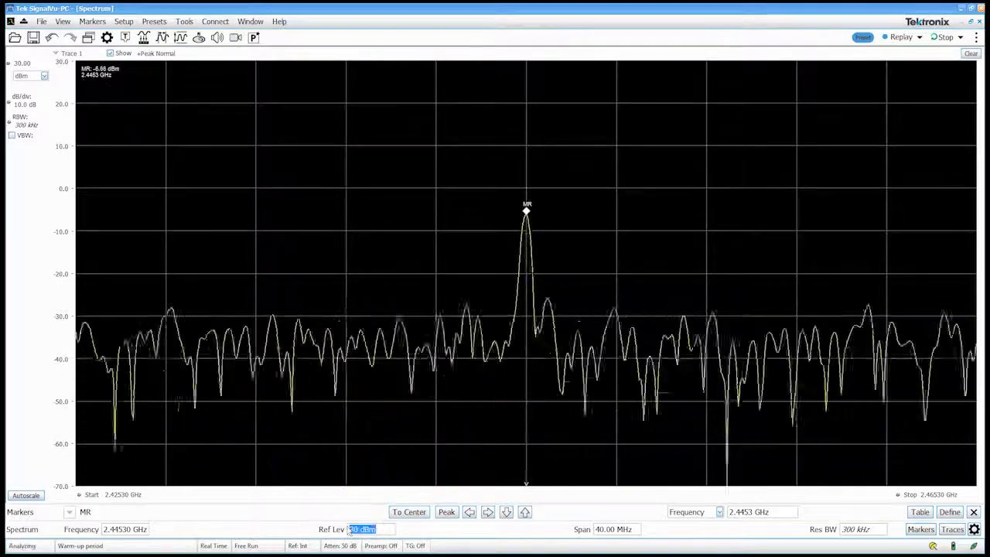
type("-3")
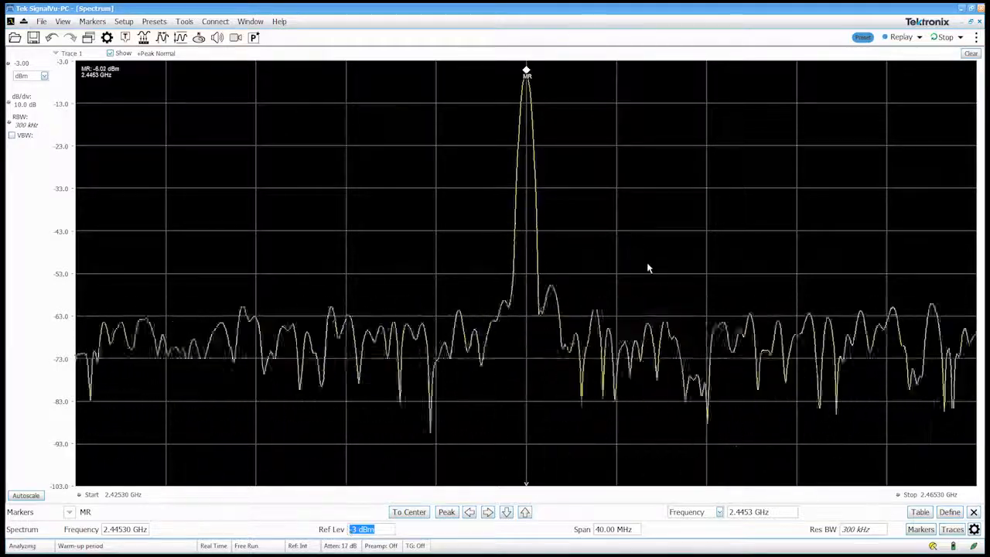
mouse_move(652, 269)
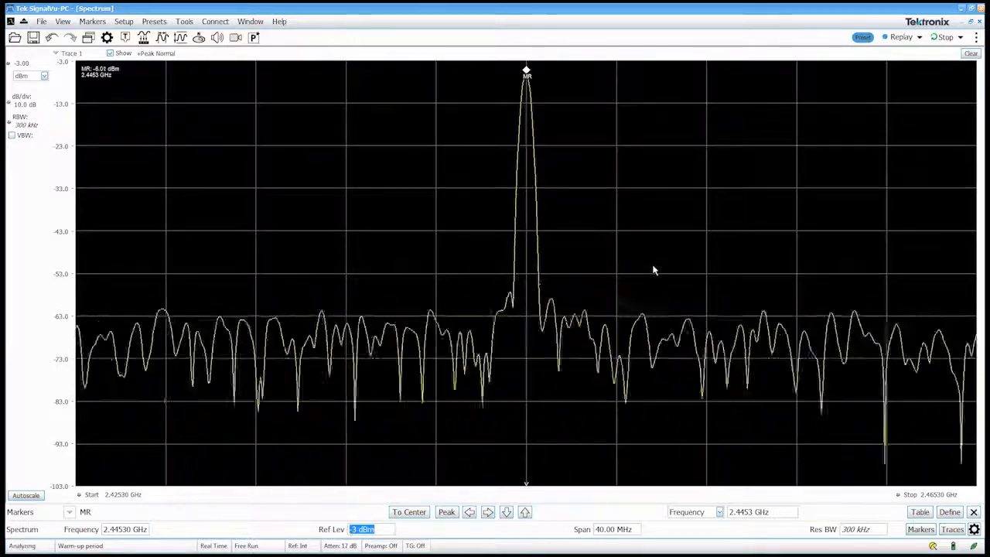